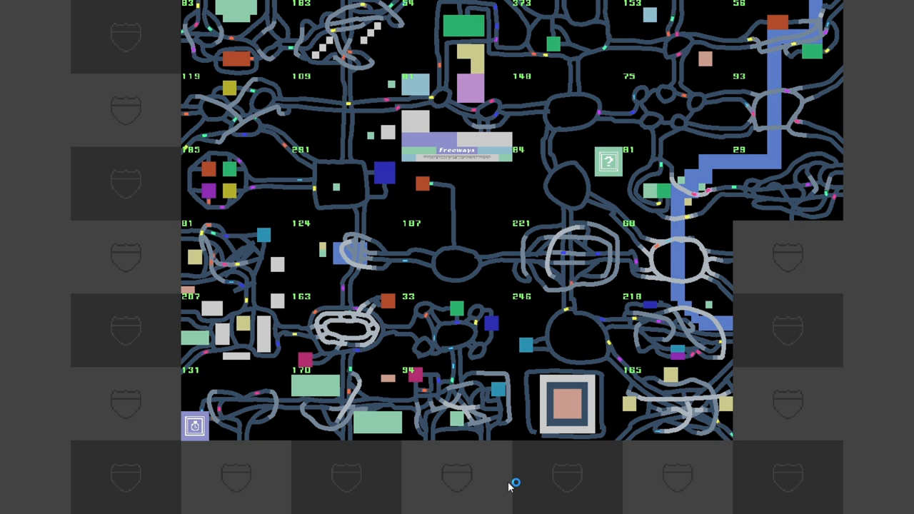
mouse_move(198, 468)
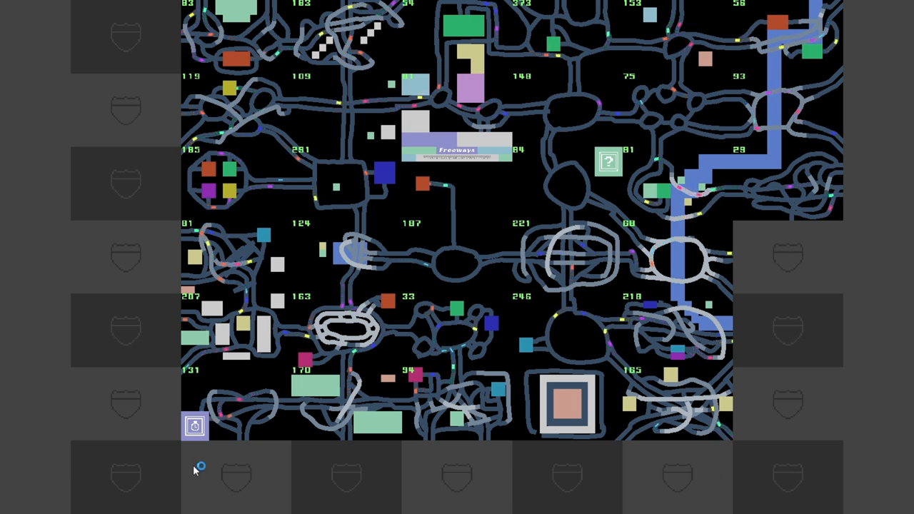
mouse_move(535, 290)
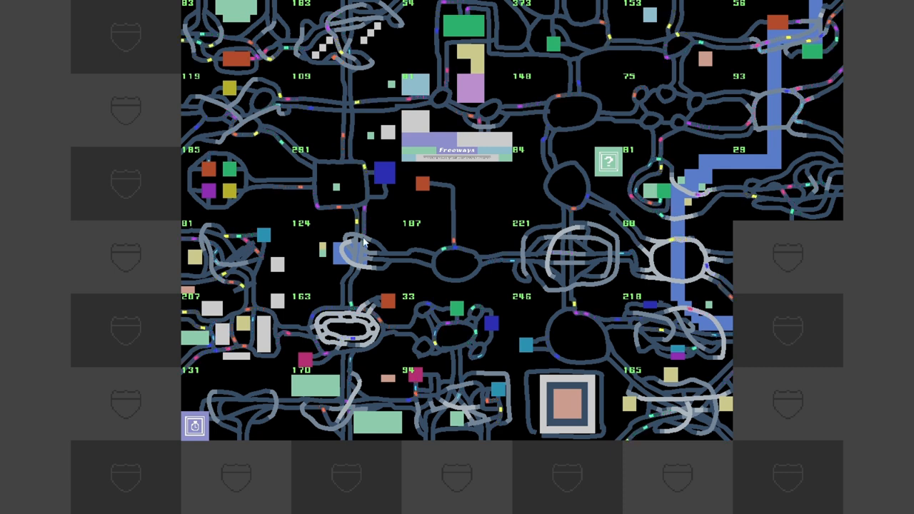
mouse_move(809, 250)
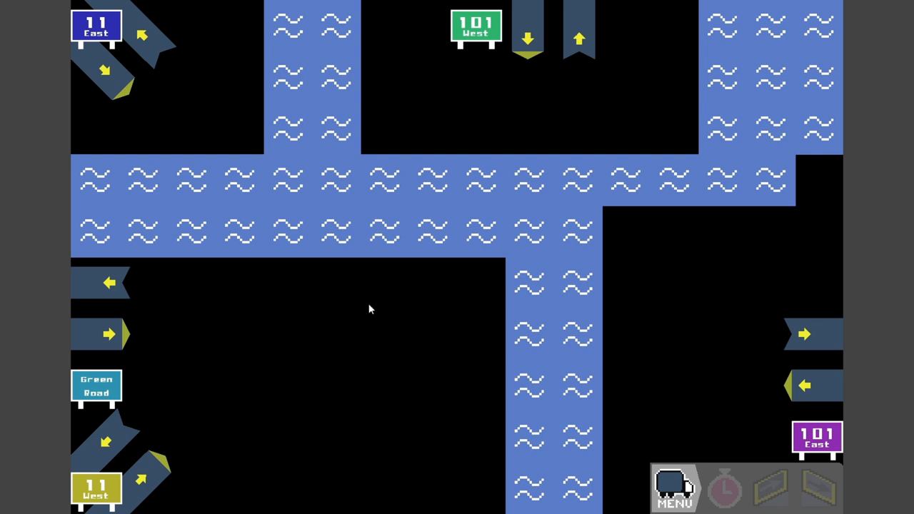
mouse_move(777, 482)
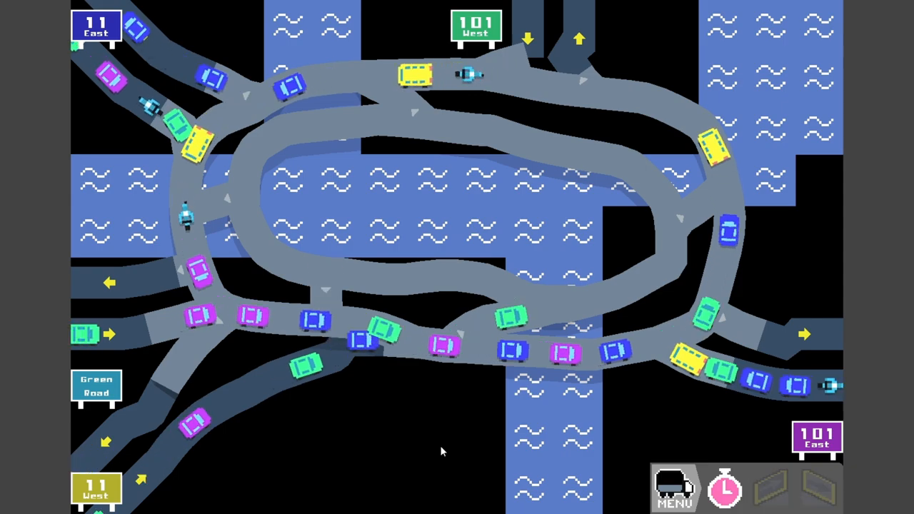
- Run the timed simulation on the interchange, earning Total Efficiency 67 at 18 km/h
left_click(727, 487)
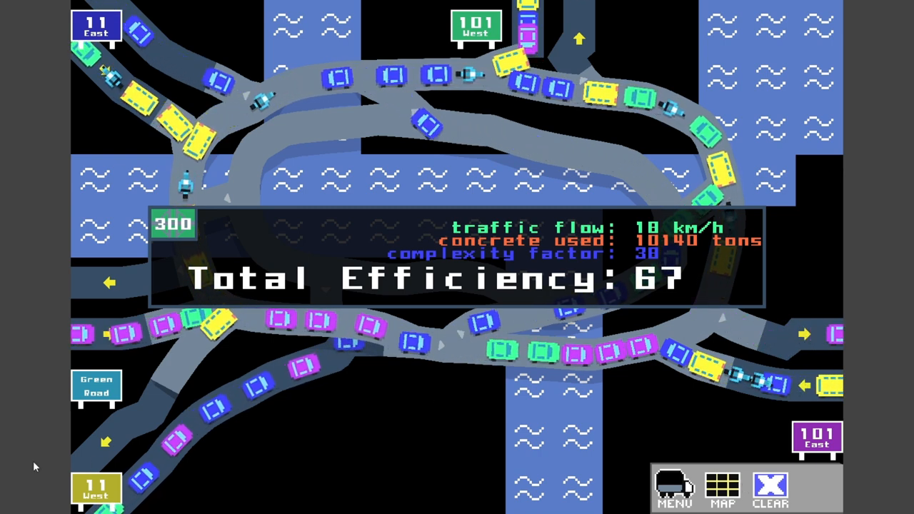
- Open the next tile with two housing blocks, a mall, a river and Centre Rd. ramps
left_click(724, 486)
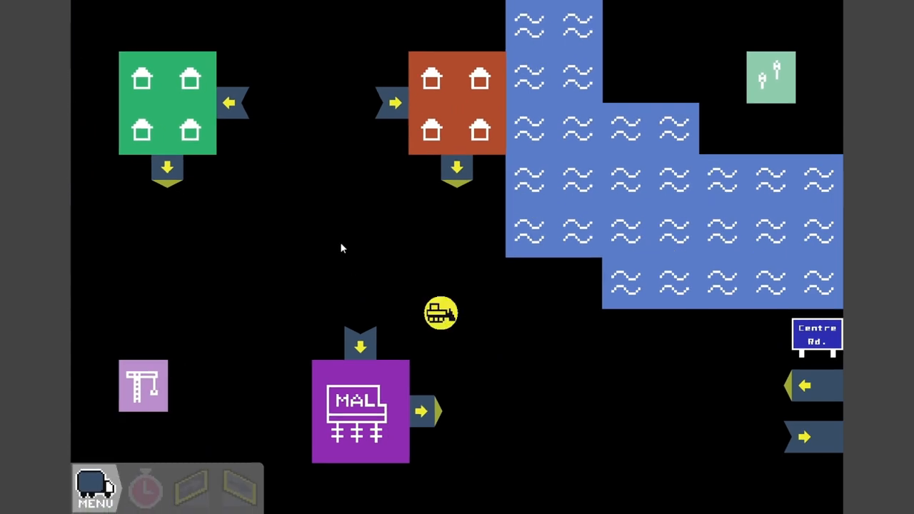
mouse_move(300, 140)
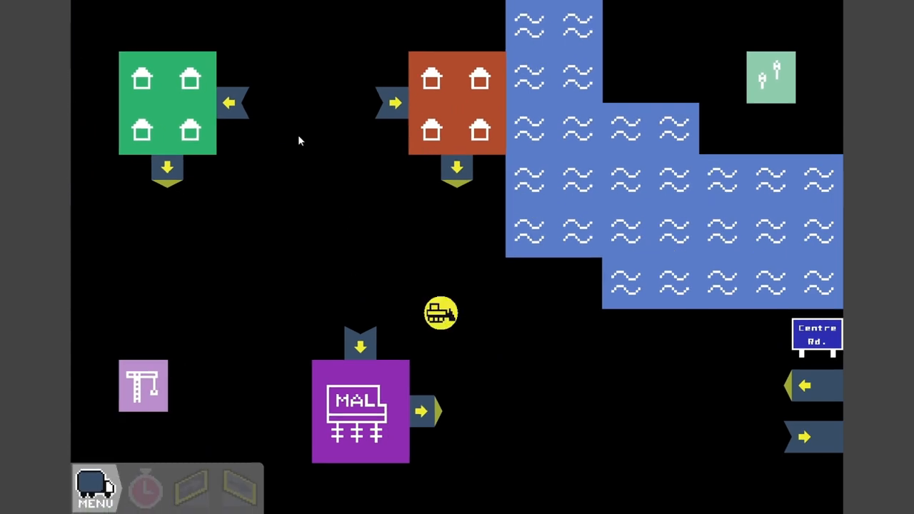
mouse_move(451, 135)
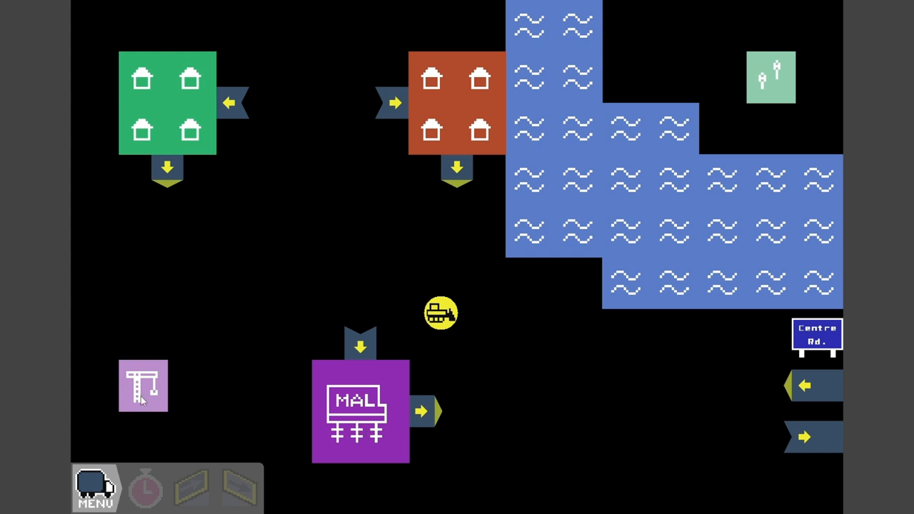
mouse_move(809, 335)
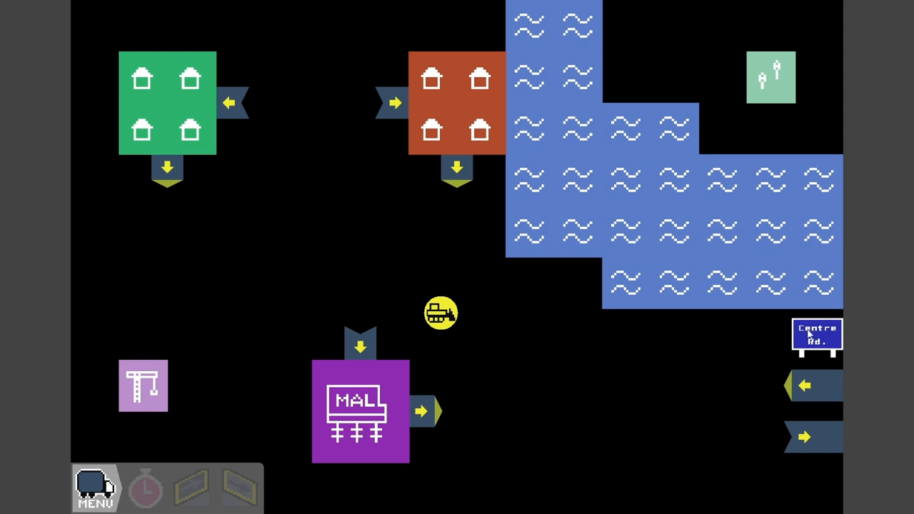
mouse_move(177, 180)
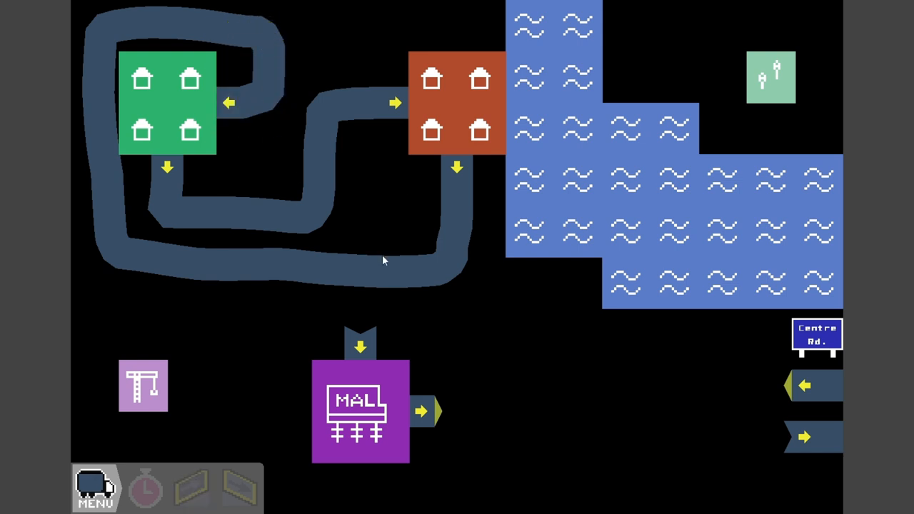
mouse_move(347, 271)
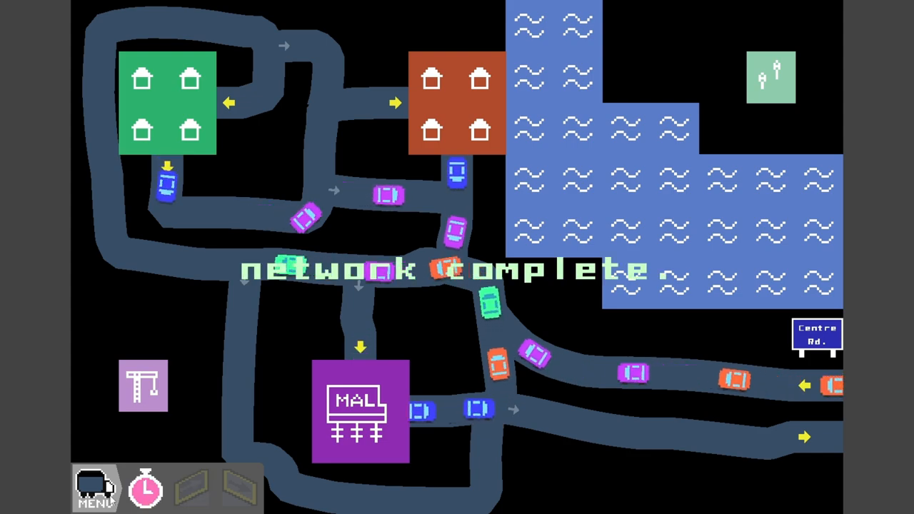
- Start the scoring run on the loop road joining the route 17 and 49 exits
left_click(145, 487)
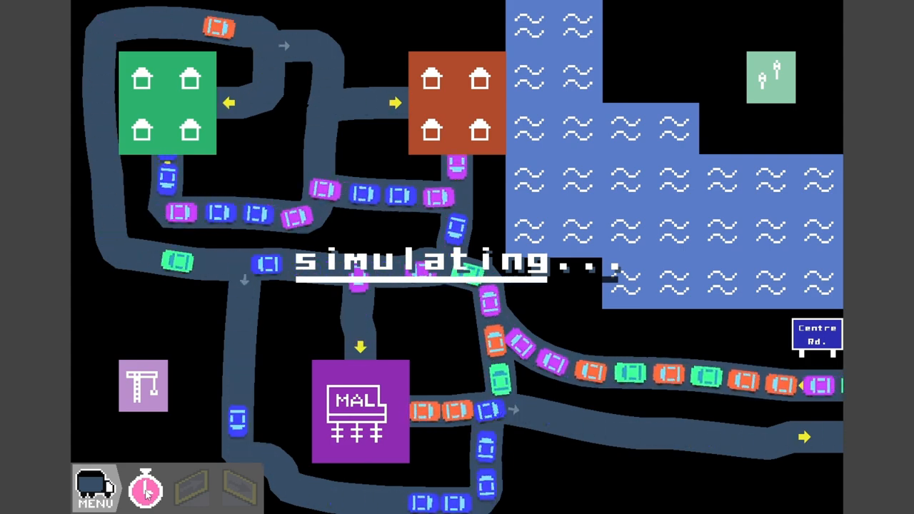
left_click(144, 488)
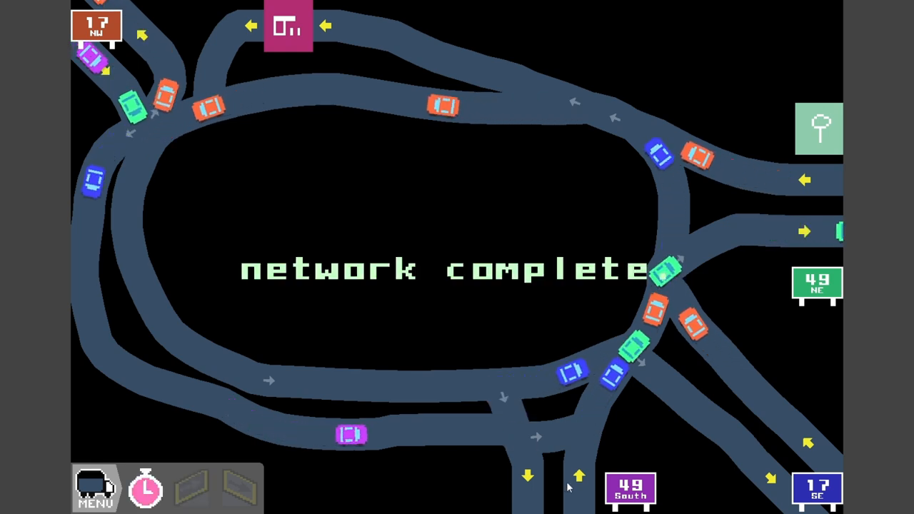
- Complete the looping 17–49 road network until 'network complete' appears
left_click(145, 488)
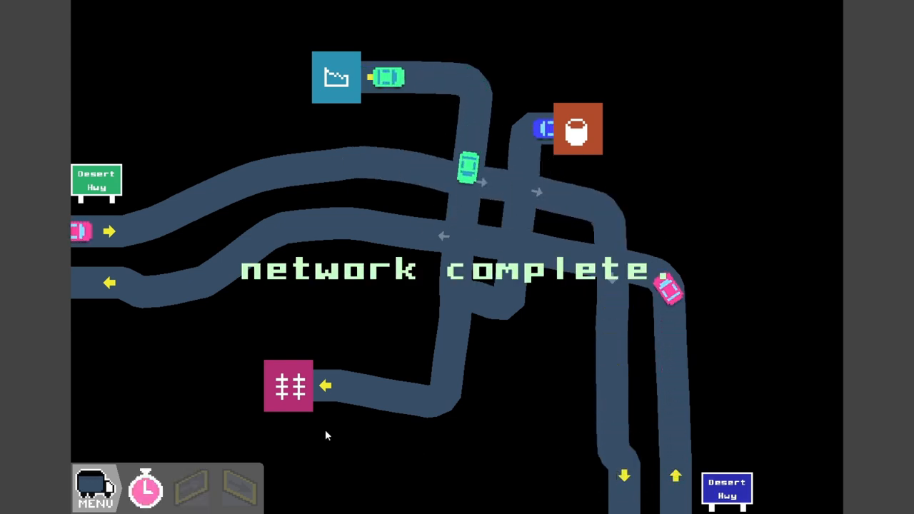
- Switch to the completed Desert Hwy tile with its crossing roads and buildings
left_click(145, 488)
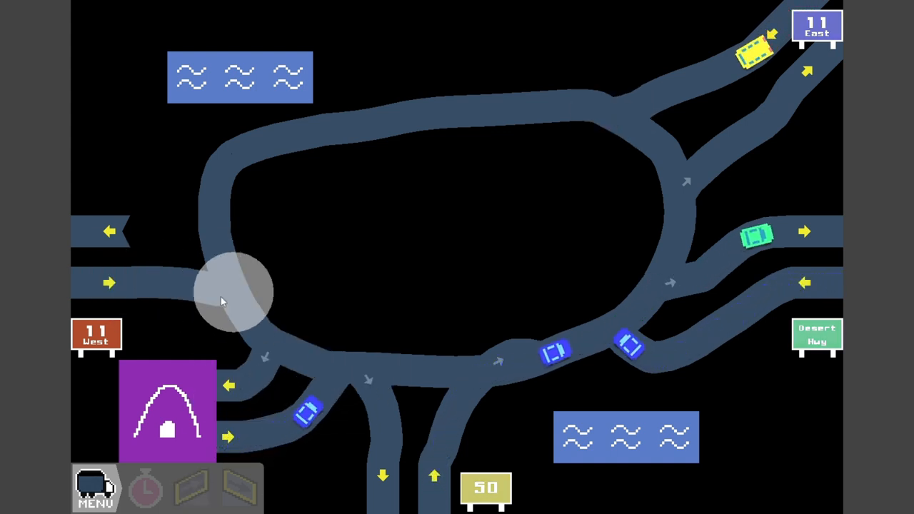
- Score the loop tile: Total Efficiency 126, 19 km/h flow, 4160 tons of concrete
left_click(145, 490)
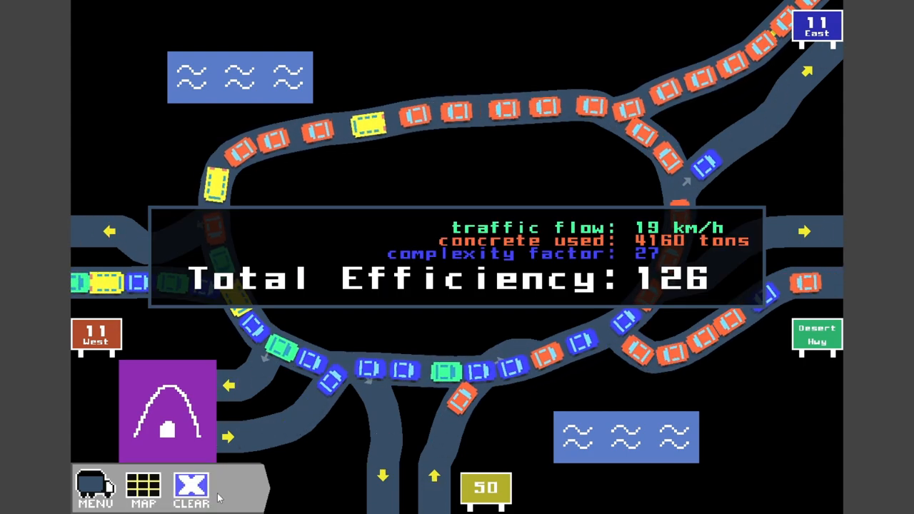
- Show the world map, where the loop tile now displays its score of 126
left_click(143, 490)
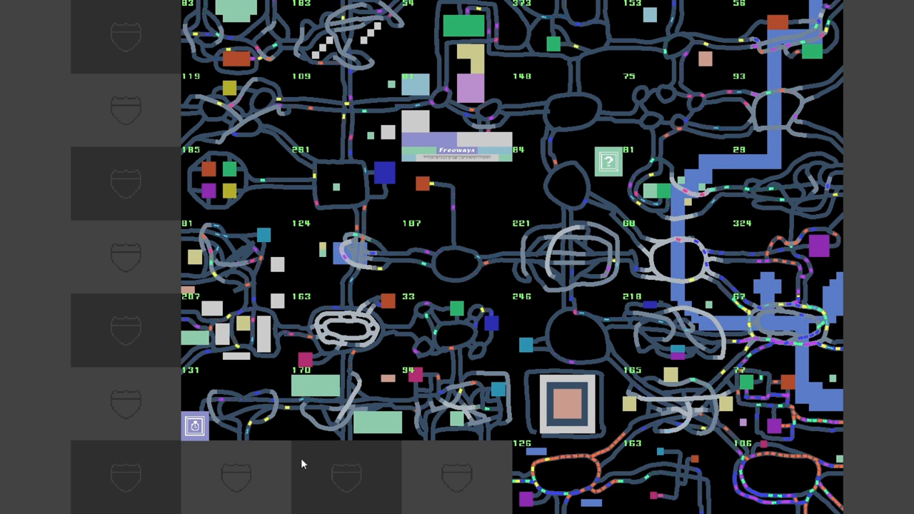
mouse_move(447, 486)
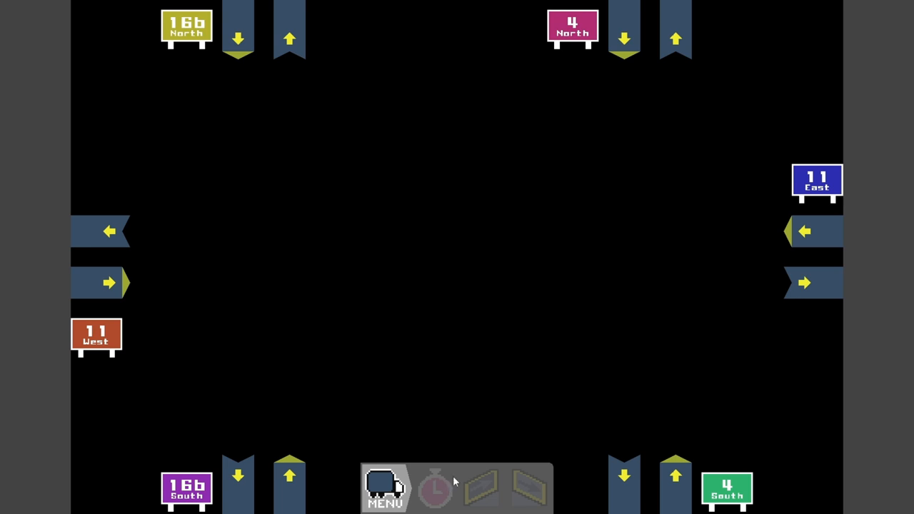
mouse_move(321, 443)
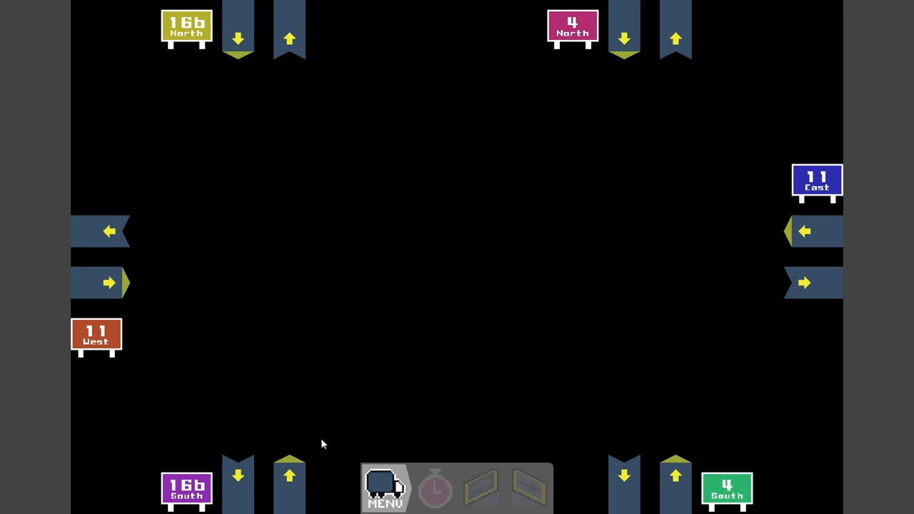
mouse_move(294, 91)
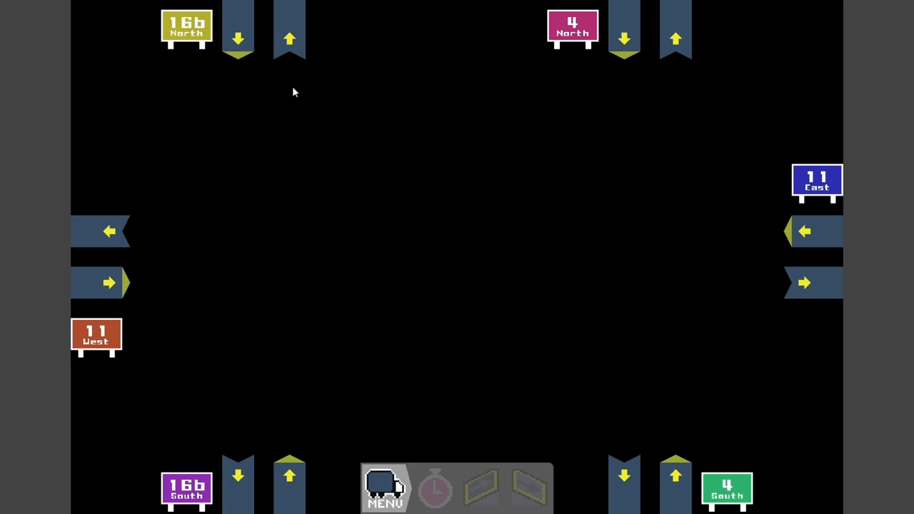
mouse_move(621, 459)
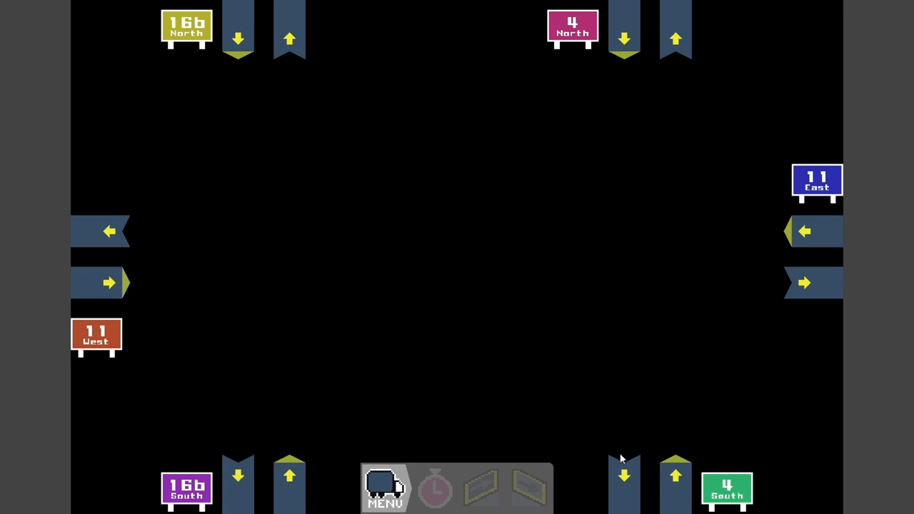
mouse_move(731, 345)
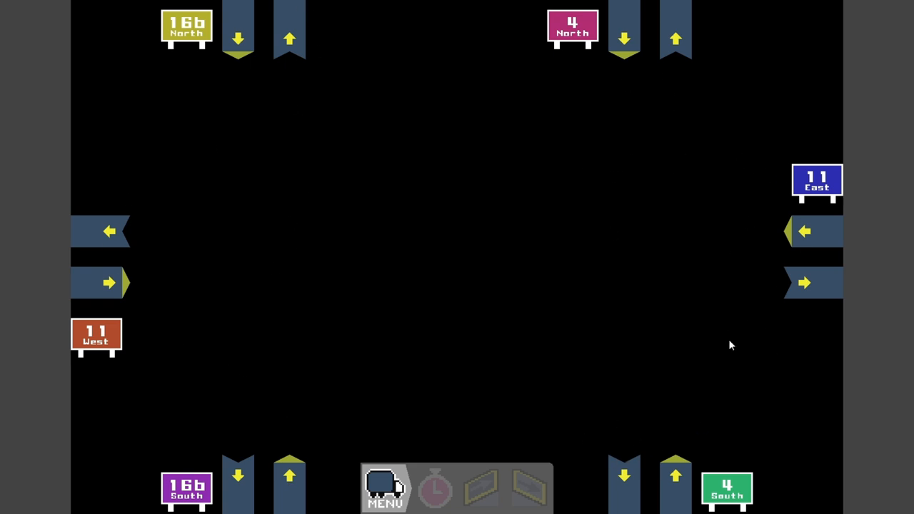
mouse_move(300, 471)
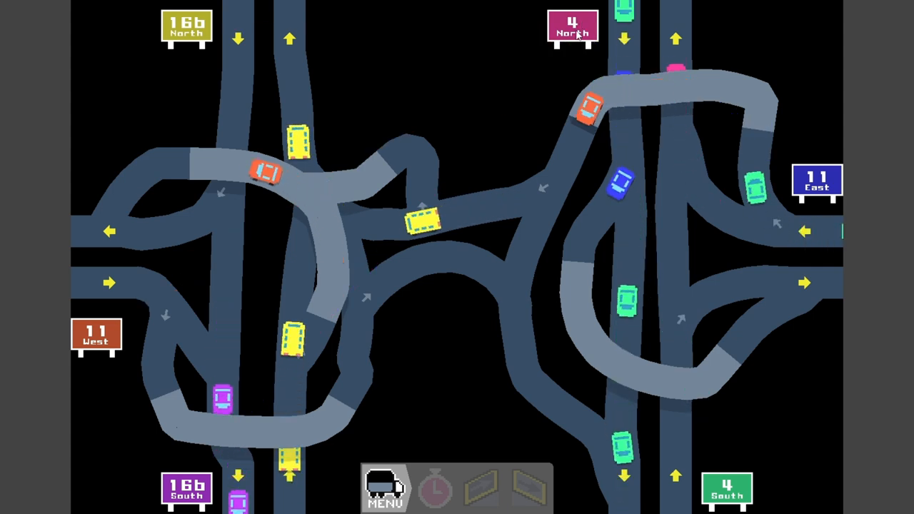
- Dismiss the required-routes overlay and add a long connector road toward the 11 East exit
left_click(573, 29)
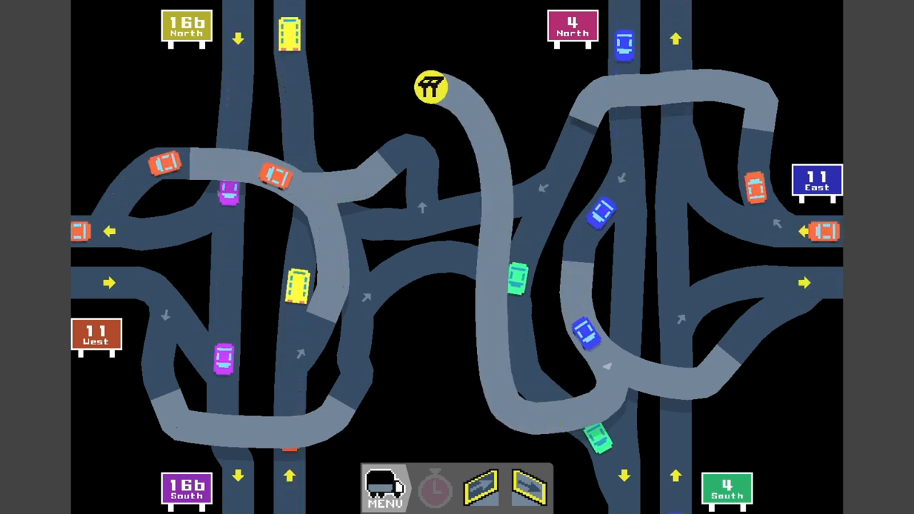
left_click(573, 28)
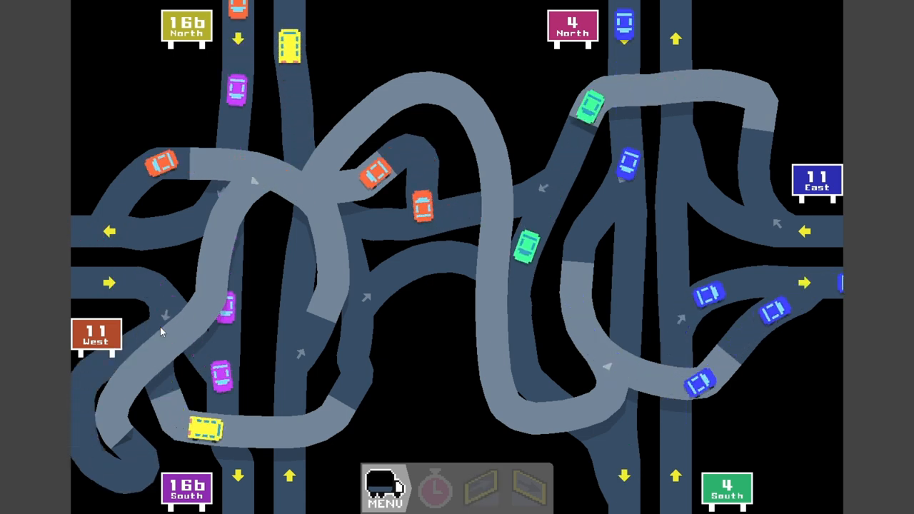
left_click(573, 27)
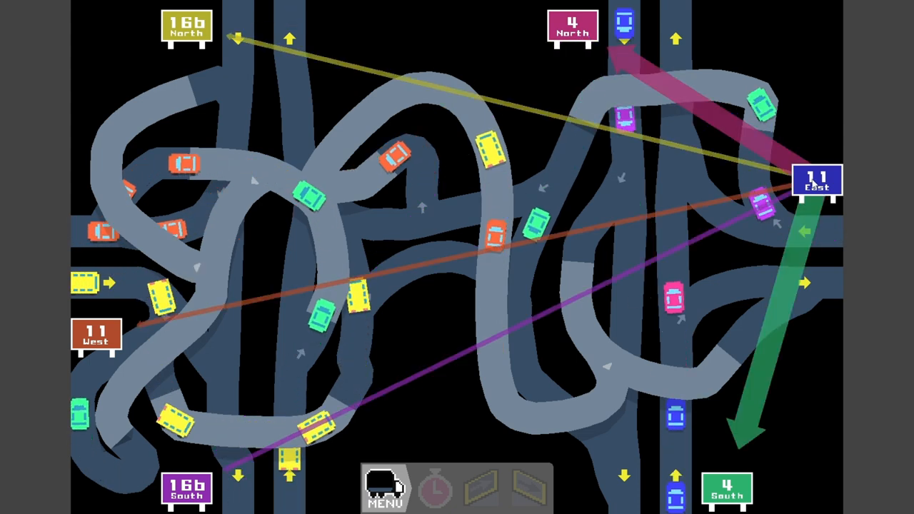
left_click(817, 181)
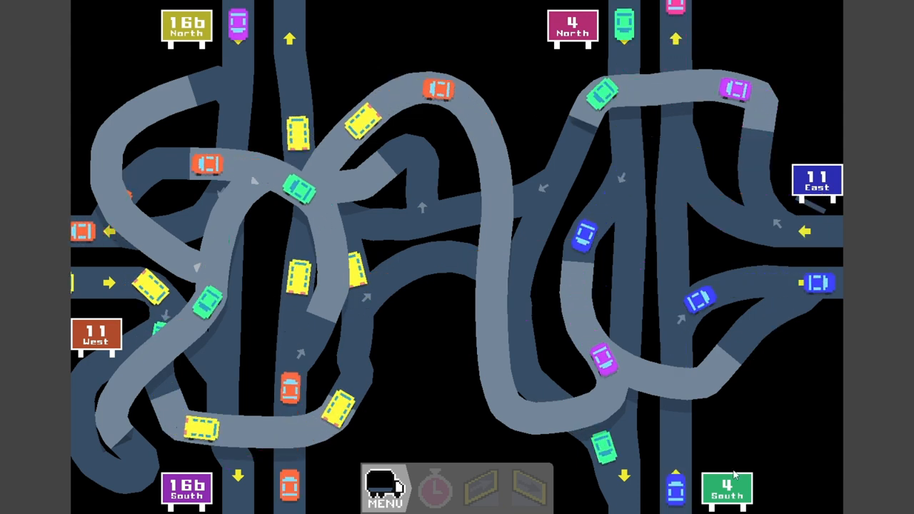
left_click(727, 489)
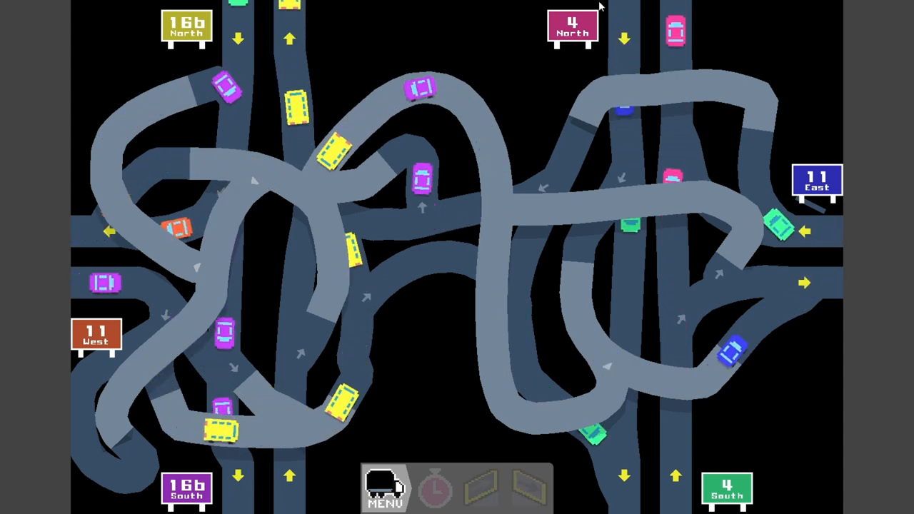
left_click(187, 27)
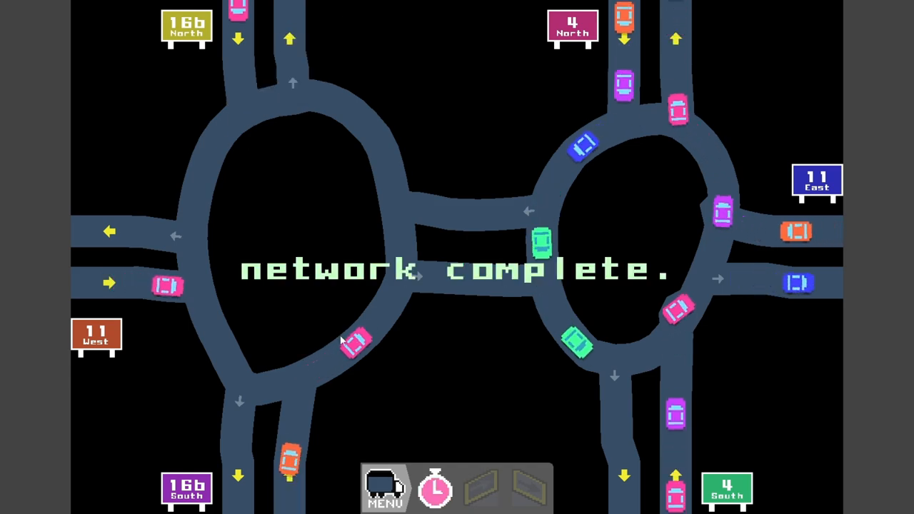
- Run the scoring test for Total Efficiency 119, dismiss the summary, and reset jammed traffic
left_click(434, 489)
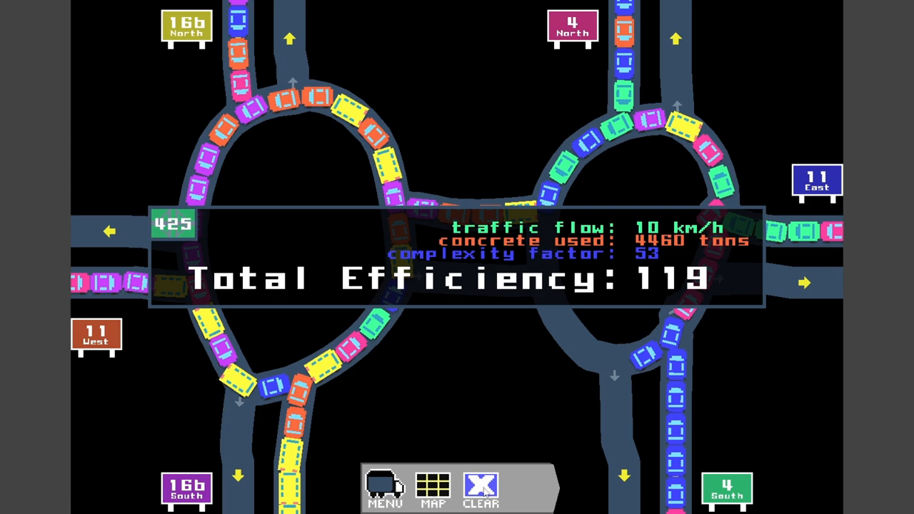
left_click(434, 488)
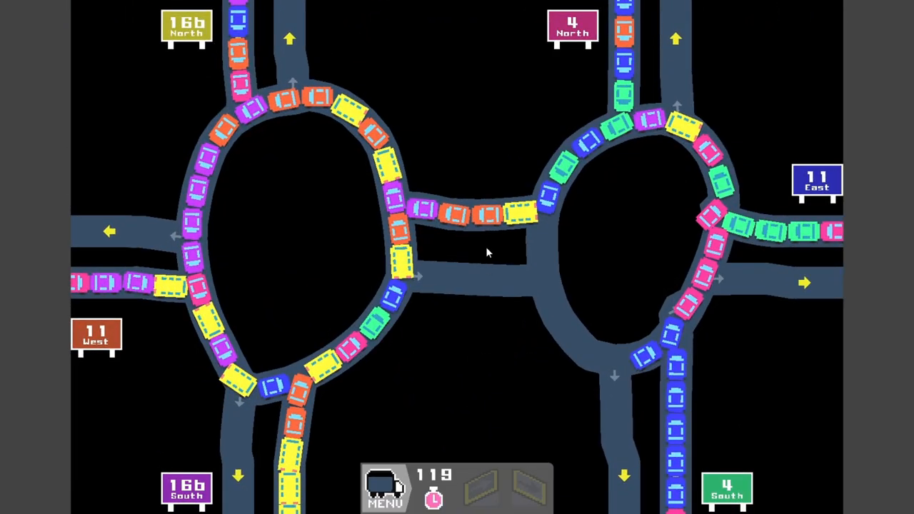
left_click(433, 489)
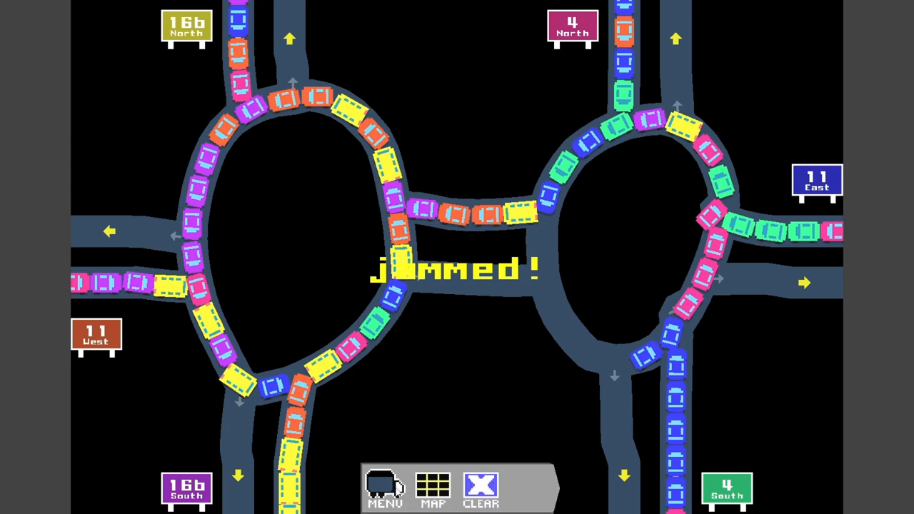
left_click(432, 488)
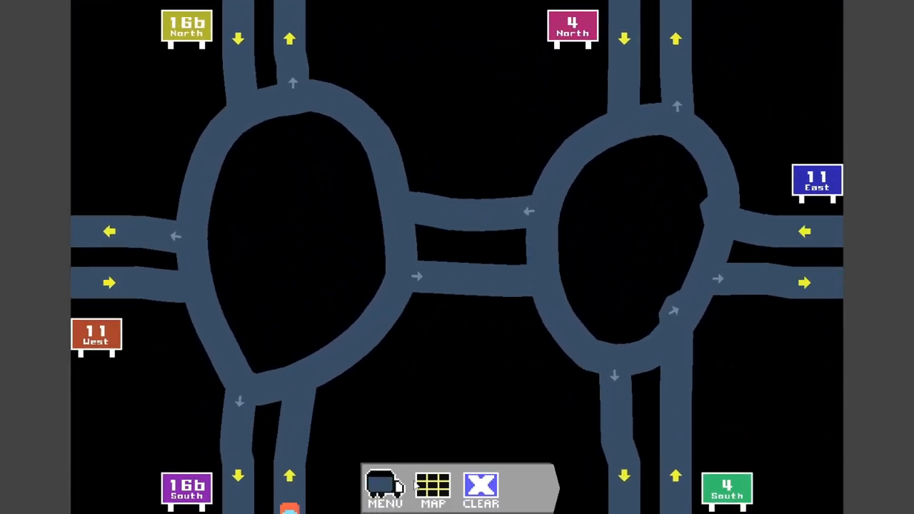
left_click(433, 489)
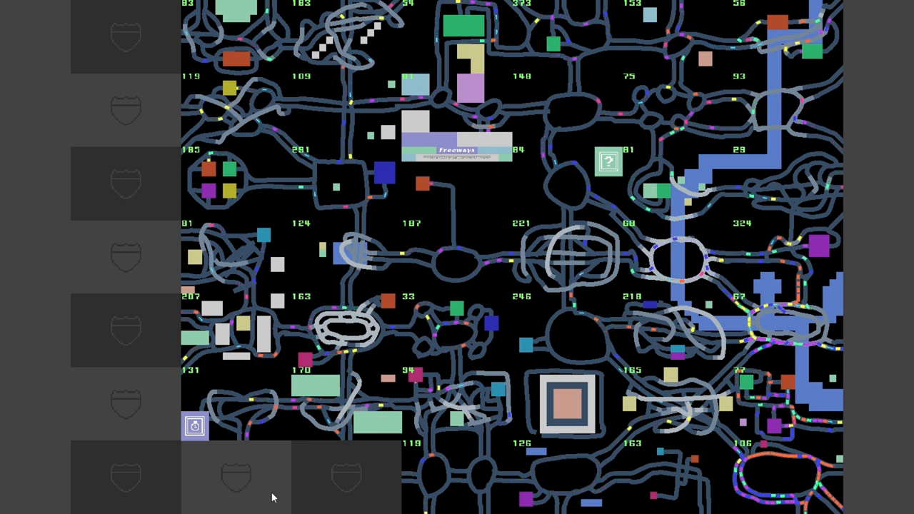
mouse_move(130, 245)
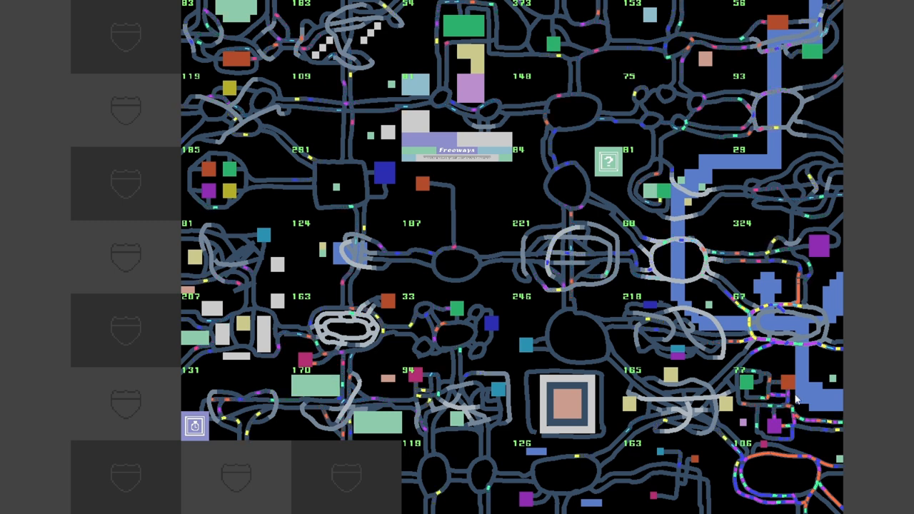
mouse_move(804, 257)
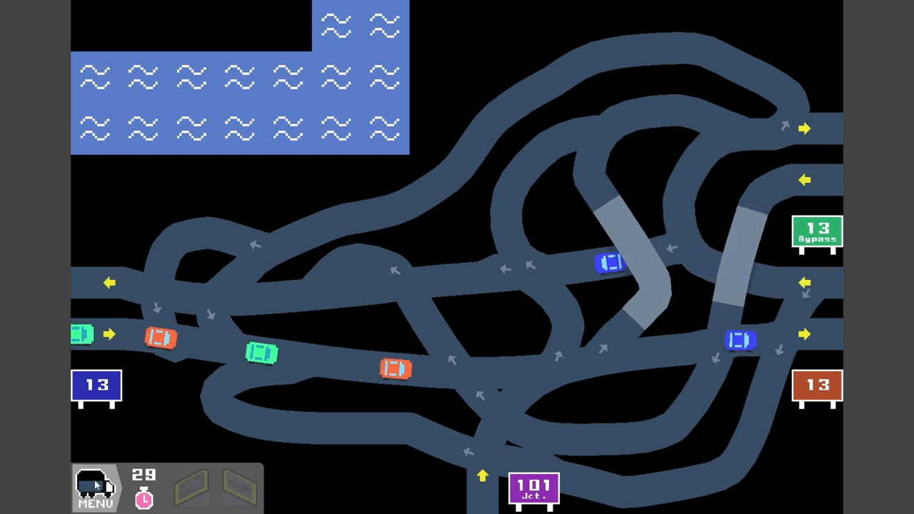
left_click(97, 488)
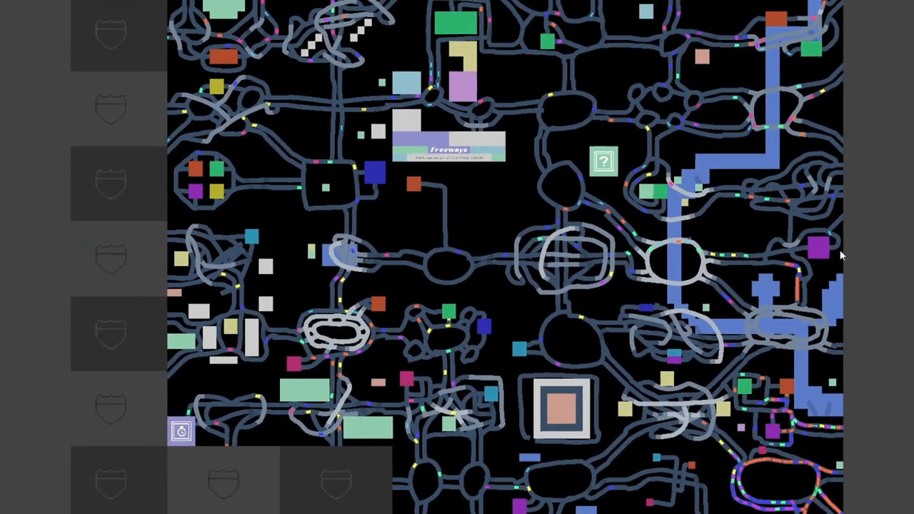